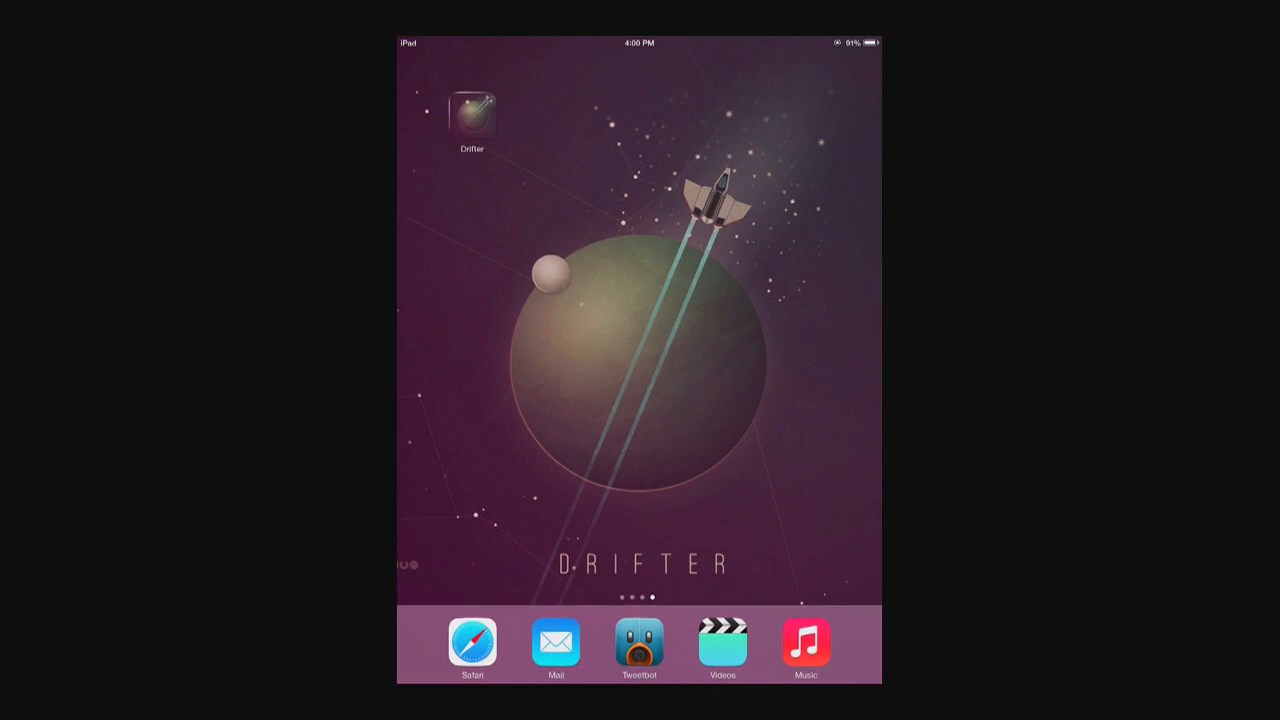
- Launch Drifter and bring up the star map showing Kusihbe's system details
left_click(471, 111)
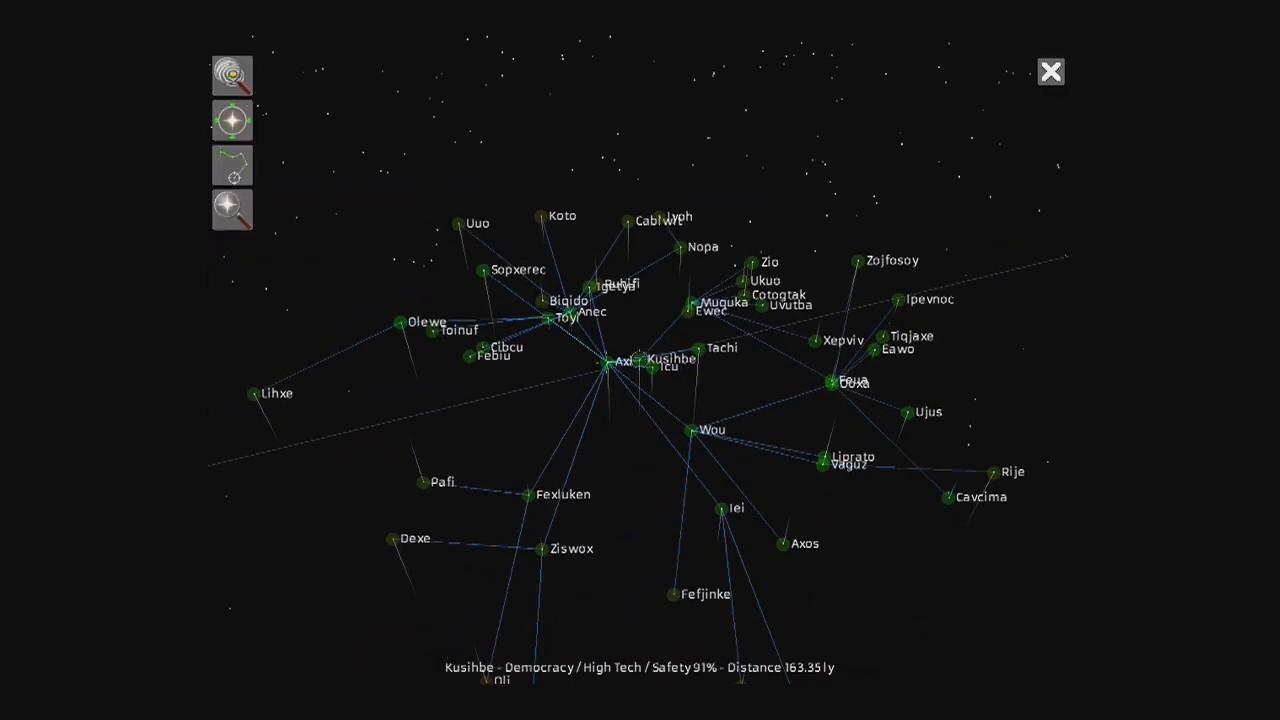
left_click(1050, 71)
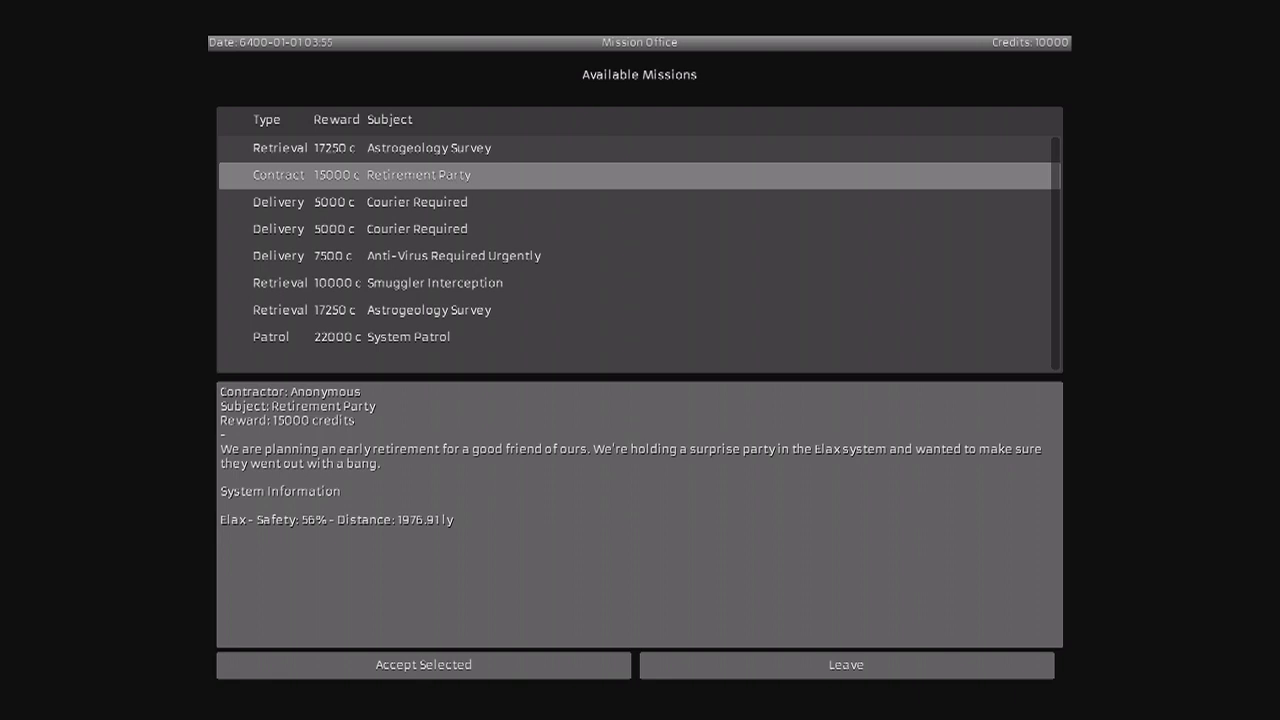
- Accept the 15000-credit Retirement Party contract bound for the Elax system
left_click(845, 665)
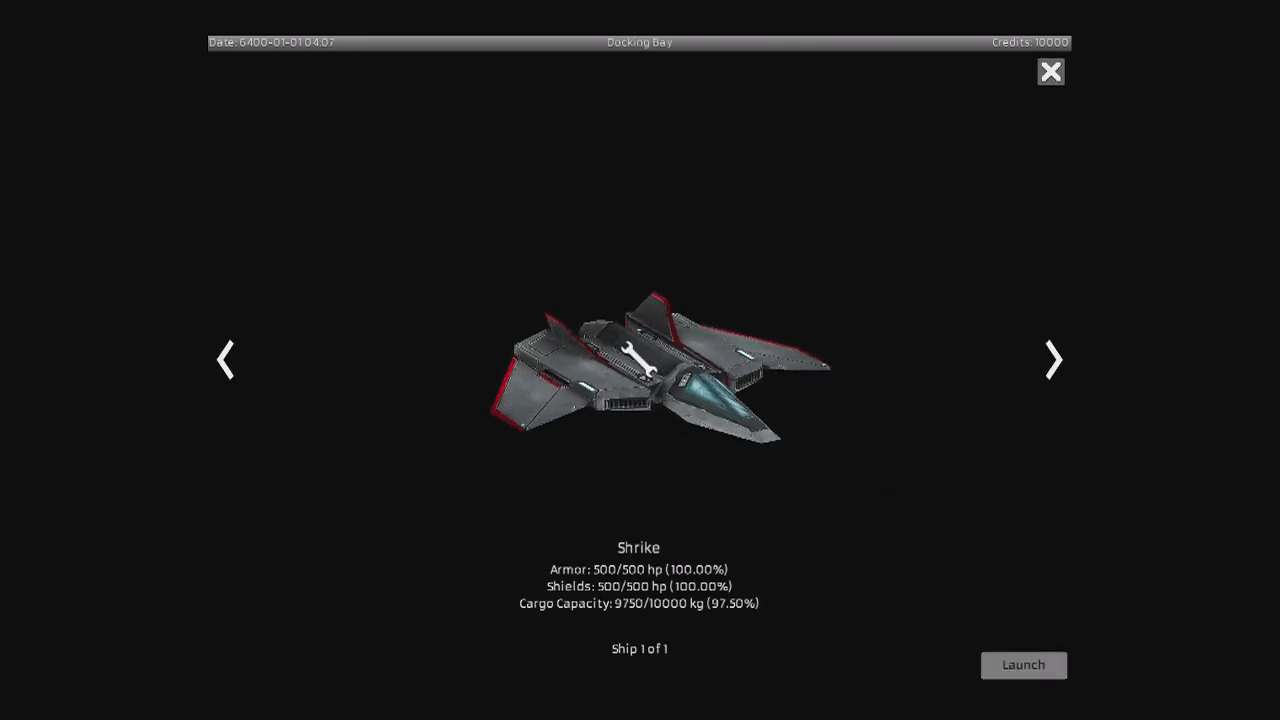
- Launch the Shrike from the Docking Bay and show its flight menu
left_click(1023, 665)
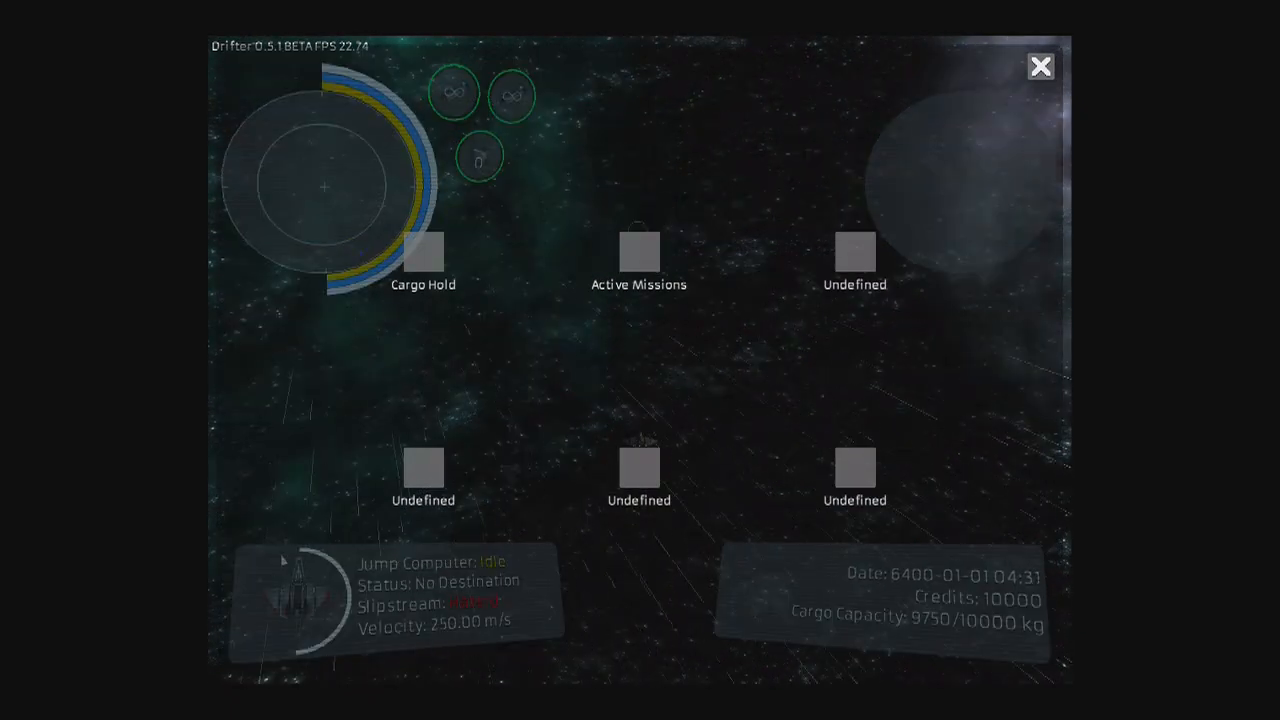
- Confirm the Retirement Party mission is active, then plot a 3-jump course to Elax
left_click(639, 252)
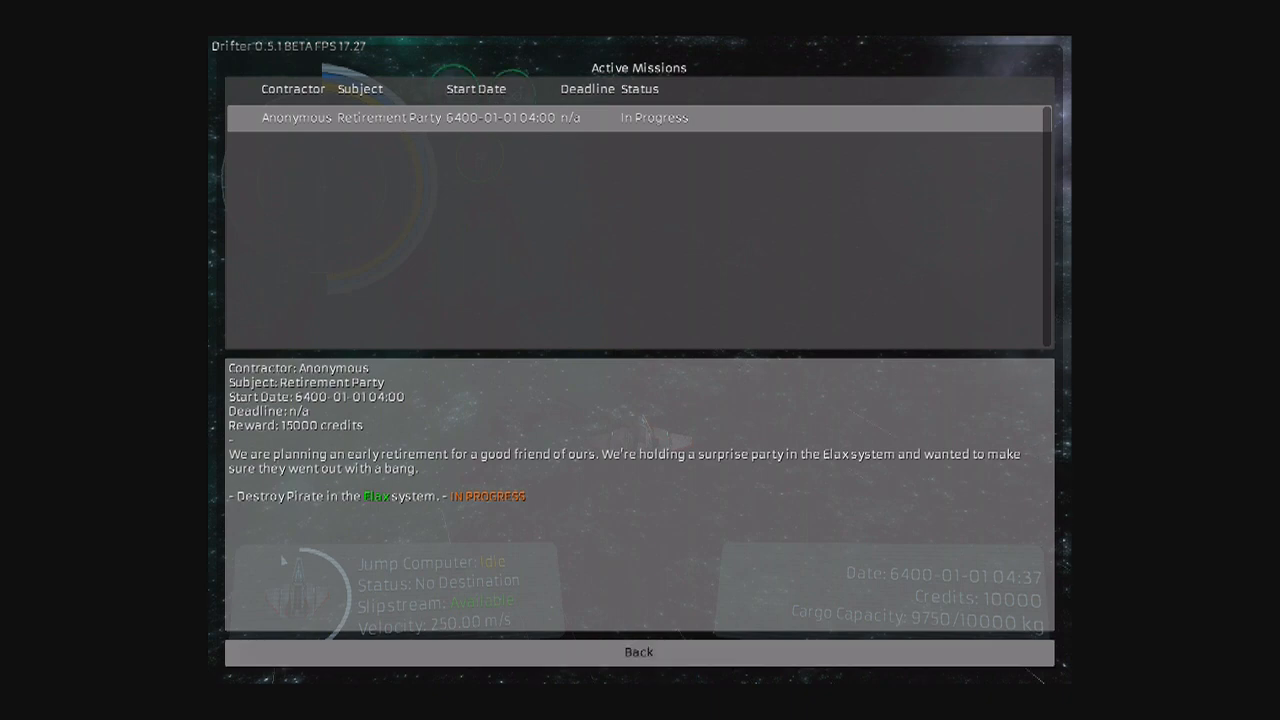
left_click(638, 651)
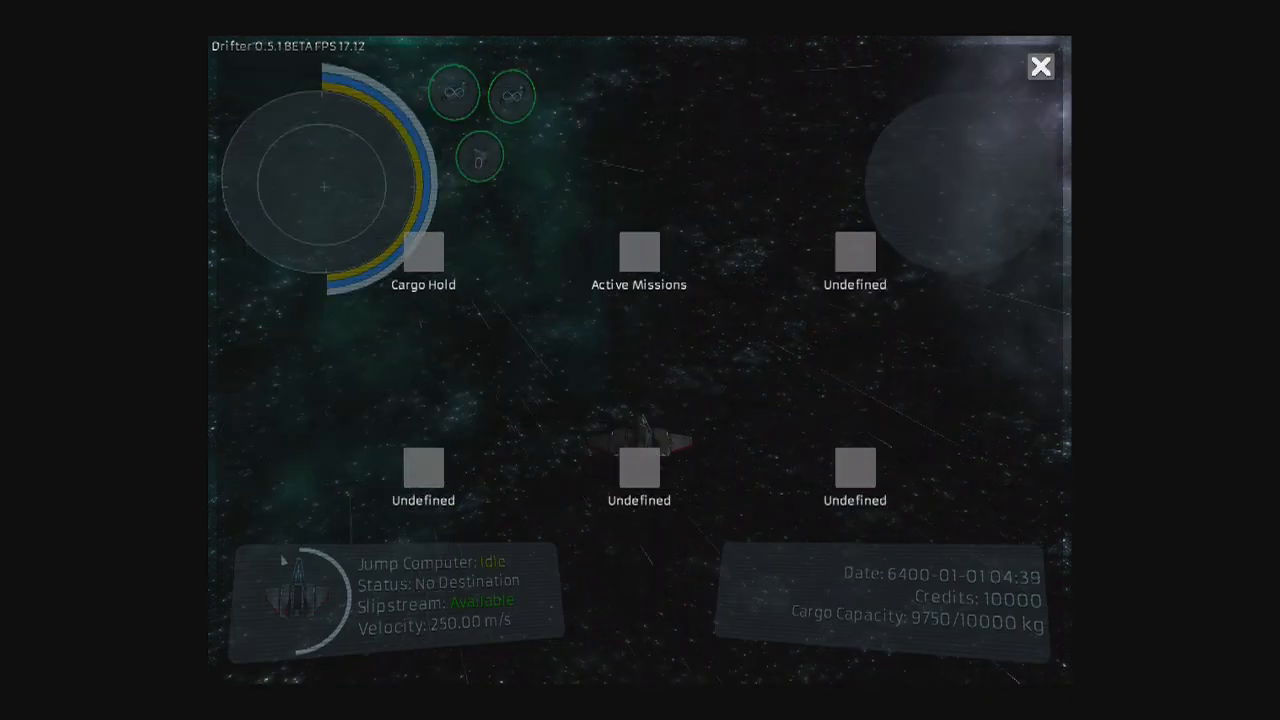
left_click(1040, 66)
type("elax")
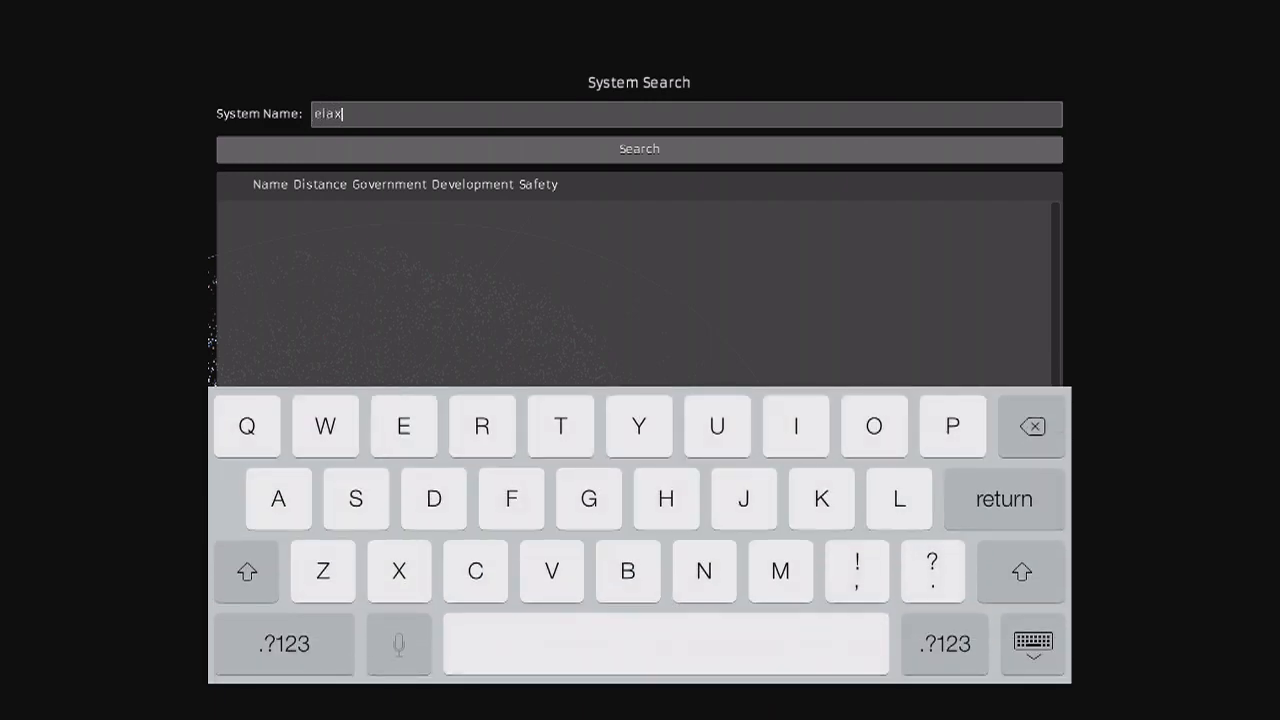
left_click(638, 149)
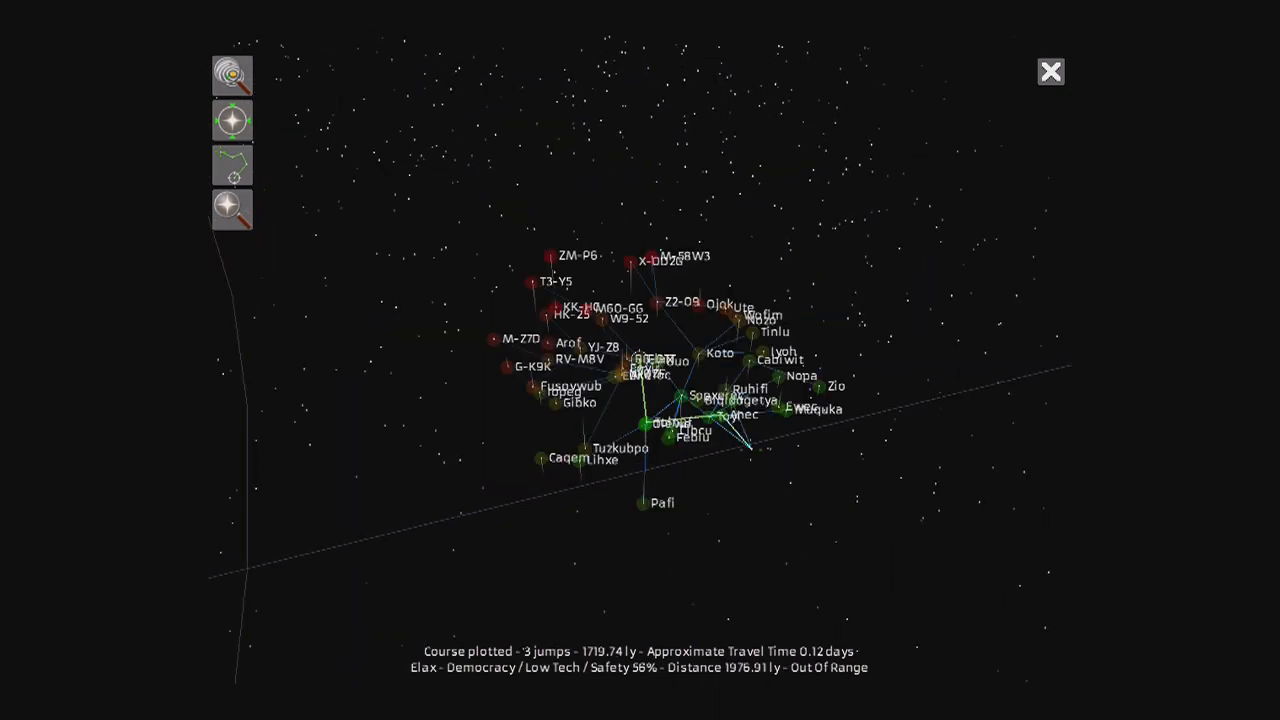
left_click(1050, 71)
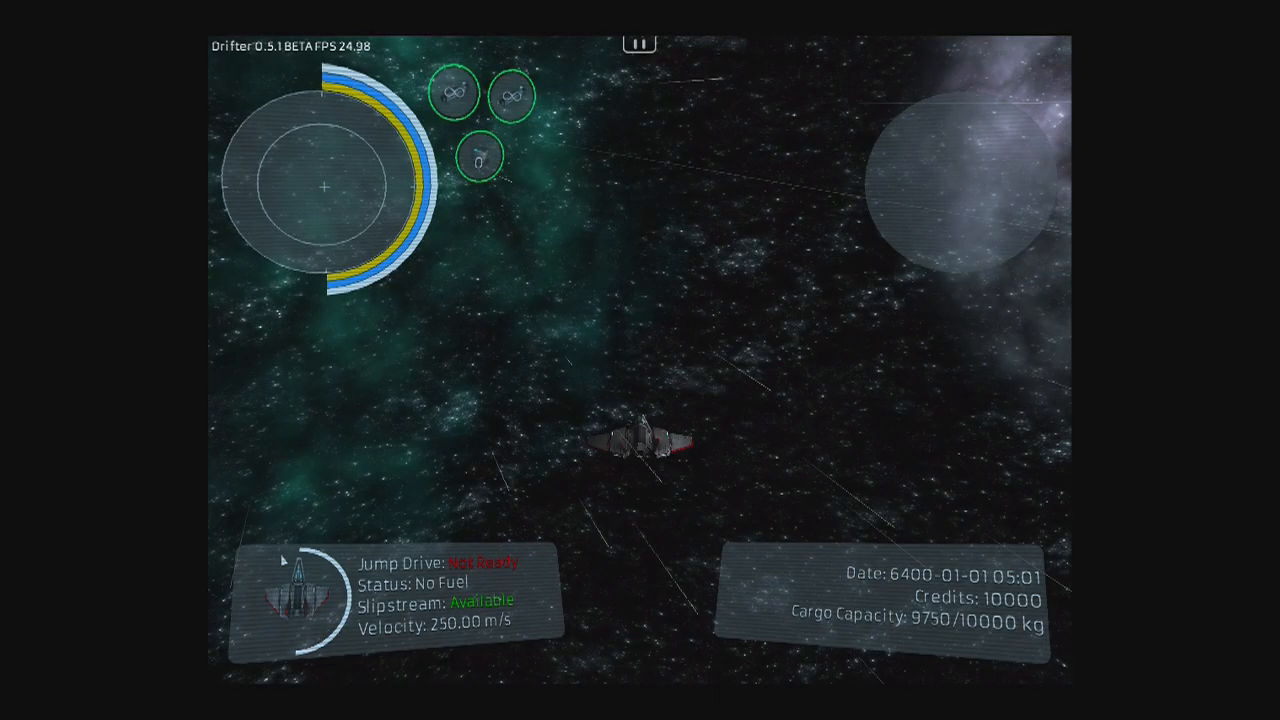